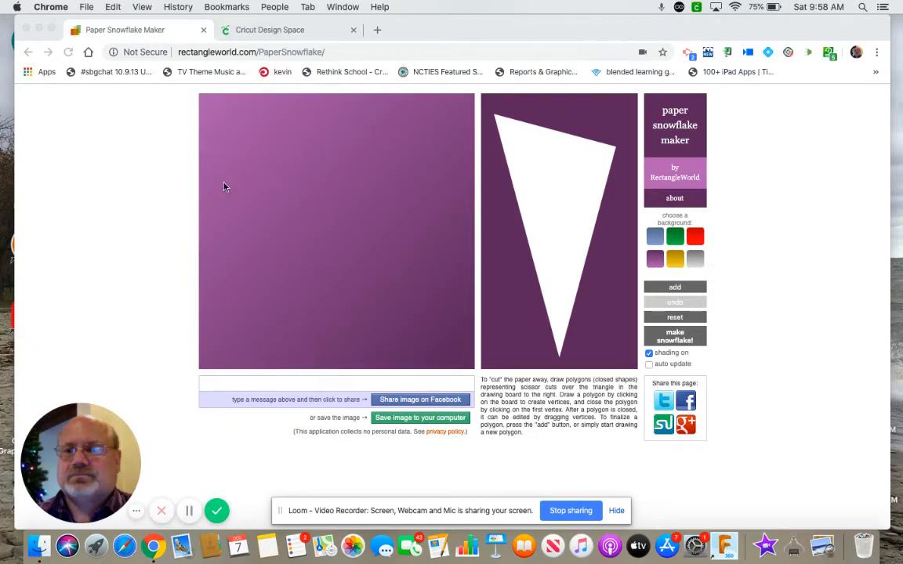
mouse_move(116, 158)
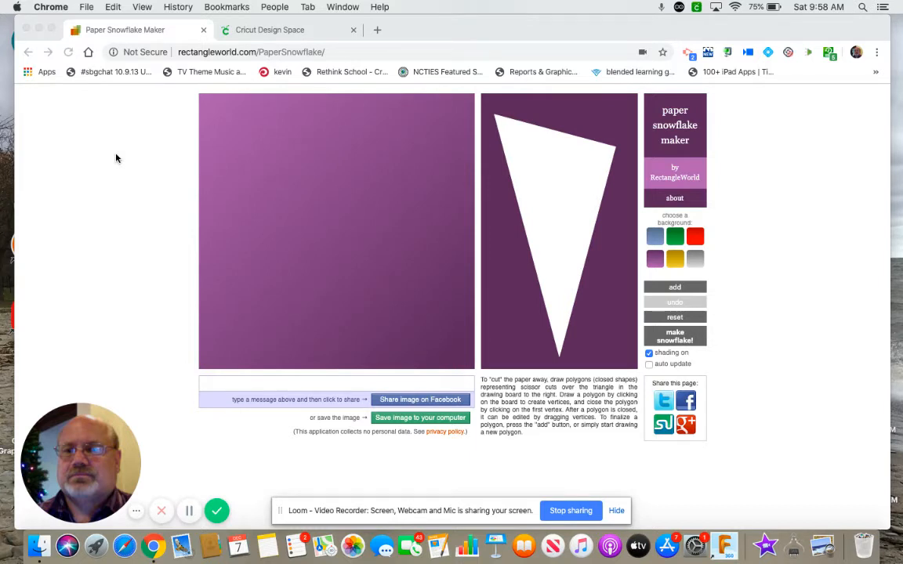
mouse_move(596, 194)
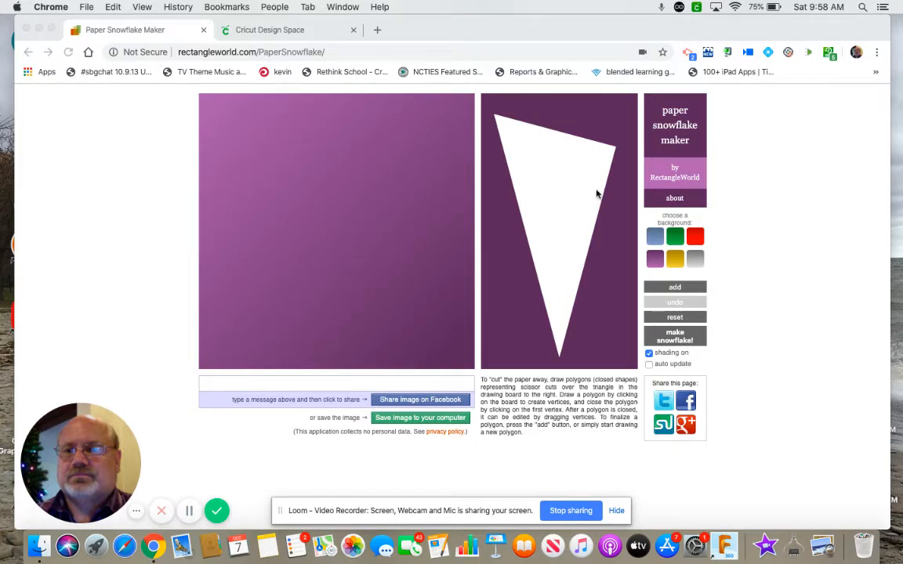
mouse_move(570, 248)
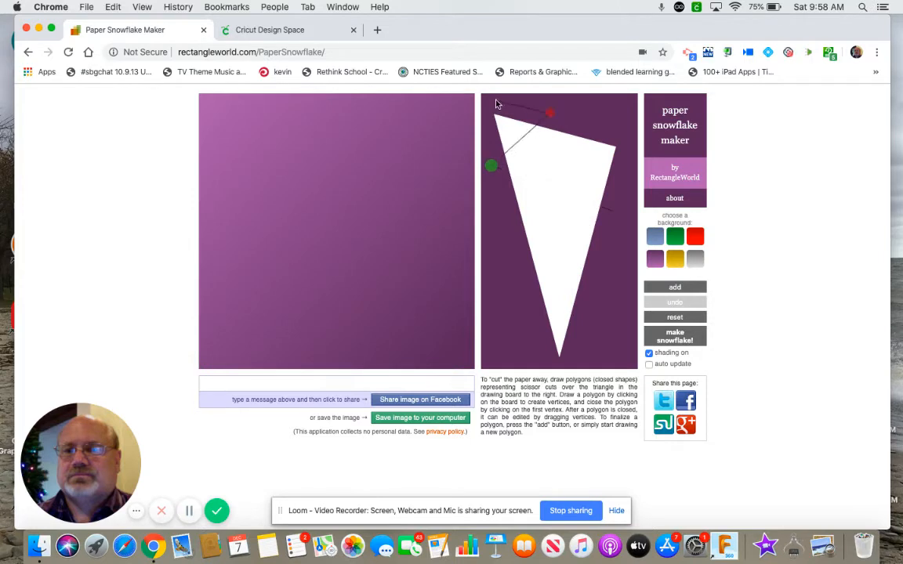
Step: Close the top-corner trim, start a pentagon hole, and begin the lower notch cut
left_click(491, 102)
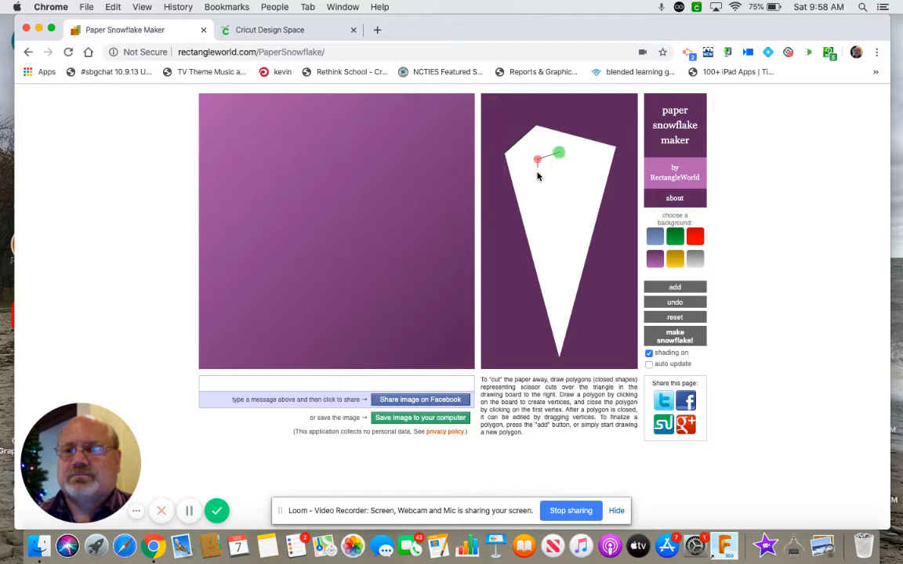
left_click(581, 165)
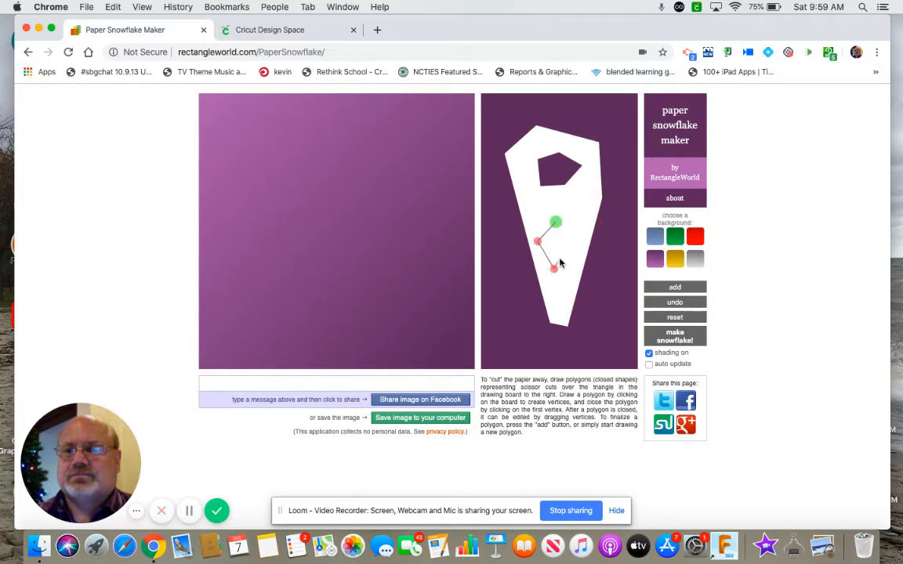
left_click(578, 209)
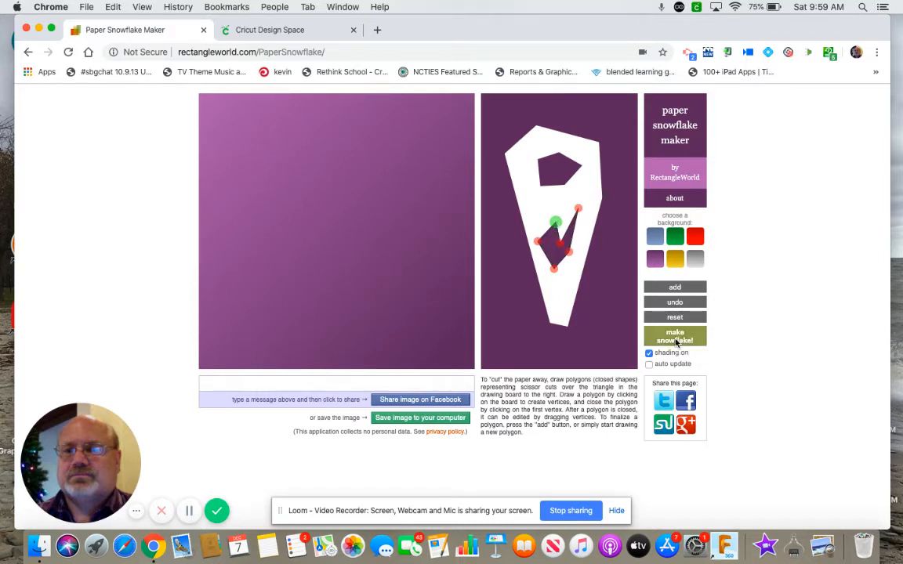
Step: Generate the unfolded snowflake from the cuts with 'make snowflake!'
left_click(674, 337)
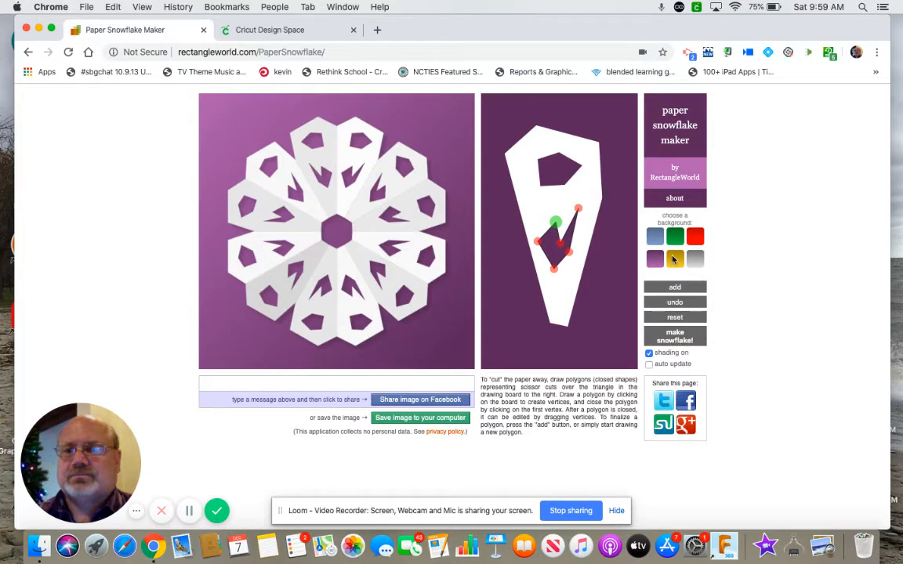
mouse_move(656, 259)
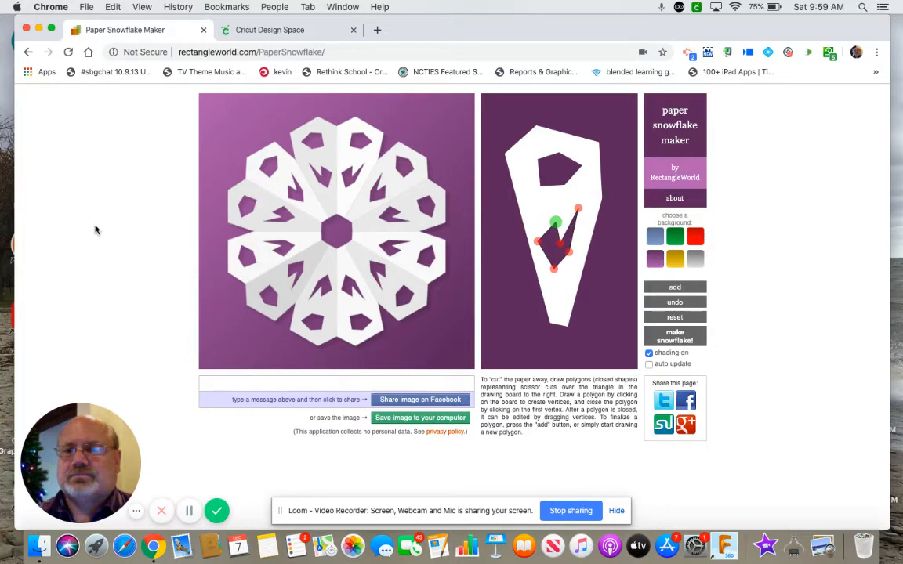
mouse_move(100, 192)
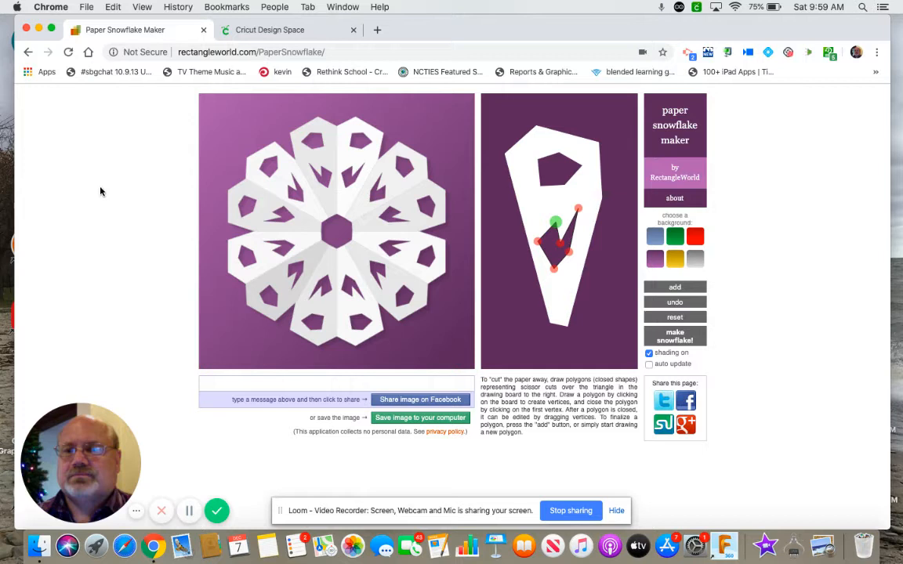
mouse_move(162, 236)
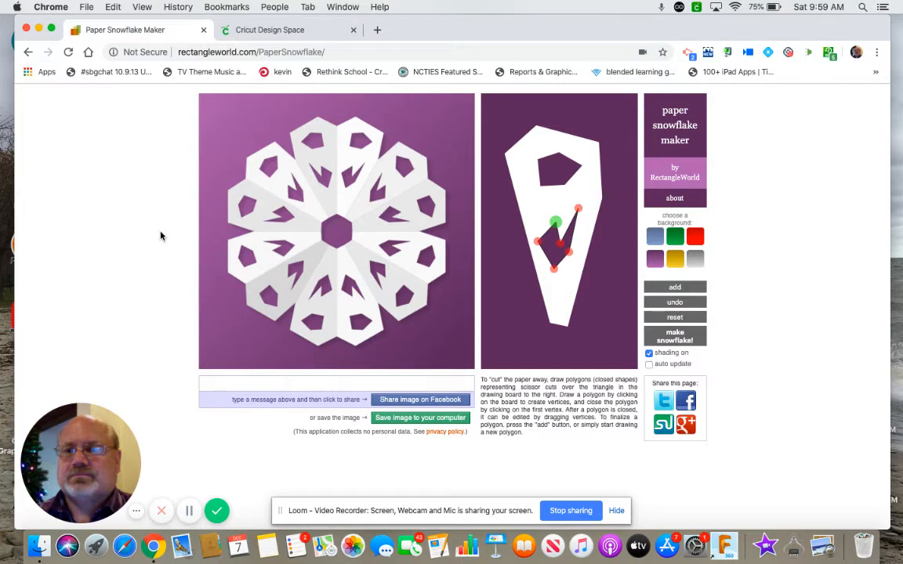
mouse_move(128, 186)
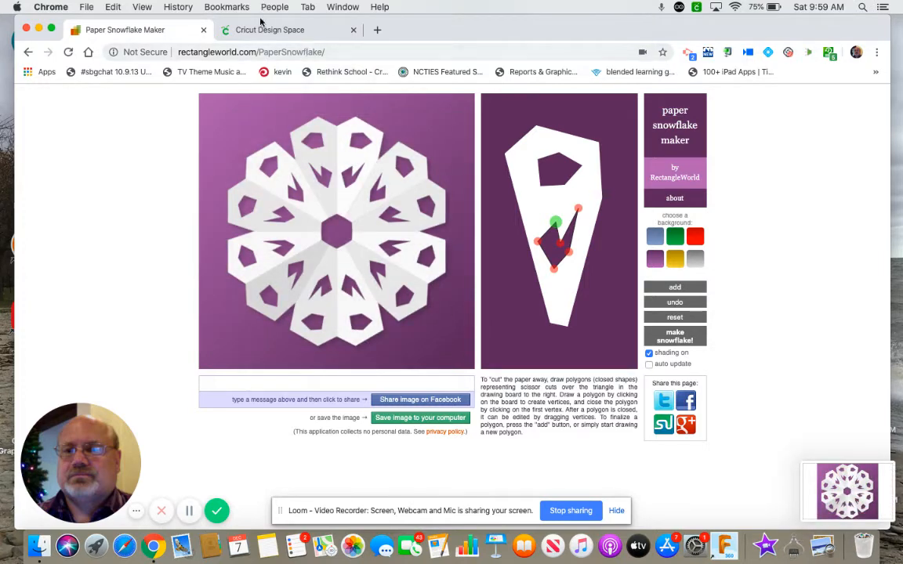
Step: Switch to Cricut Design Space, create a New Project, and choose Upload Image
left_click(270, 30)
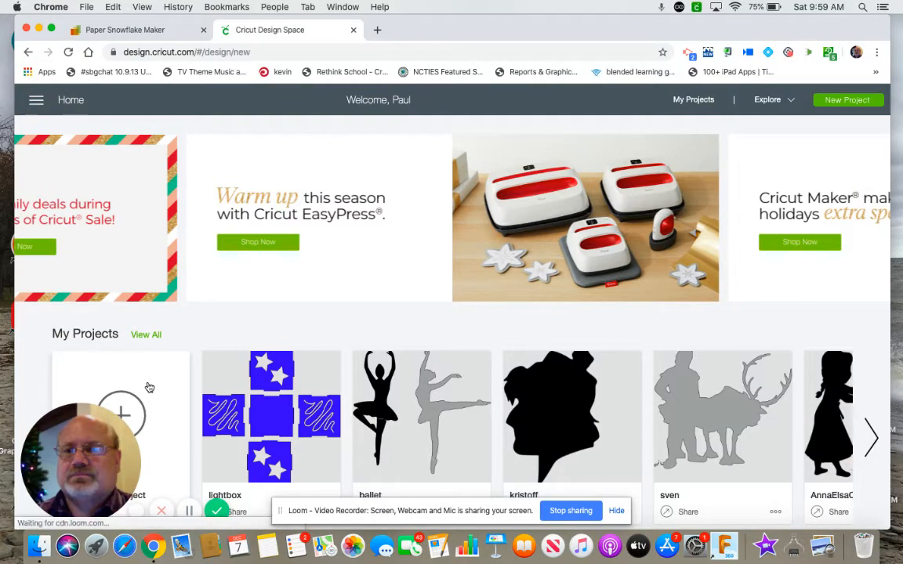
left_click(846, 99)
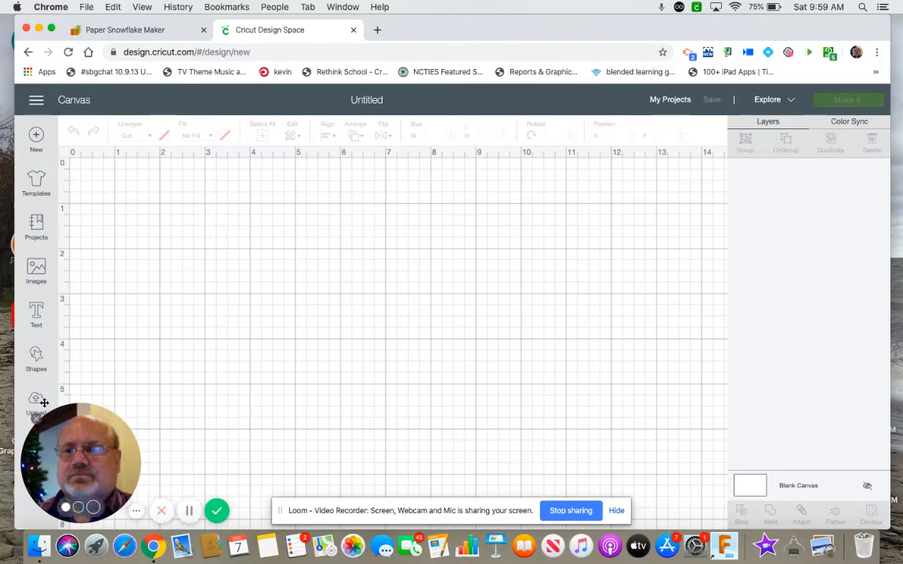
left_click(36, 404)
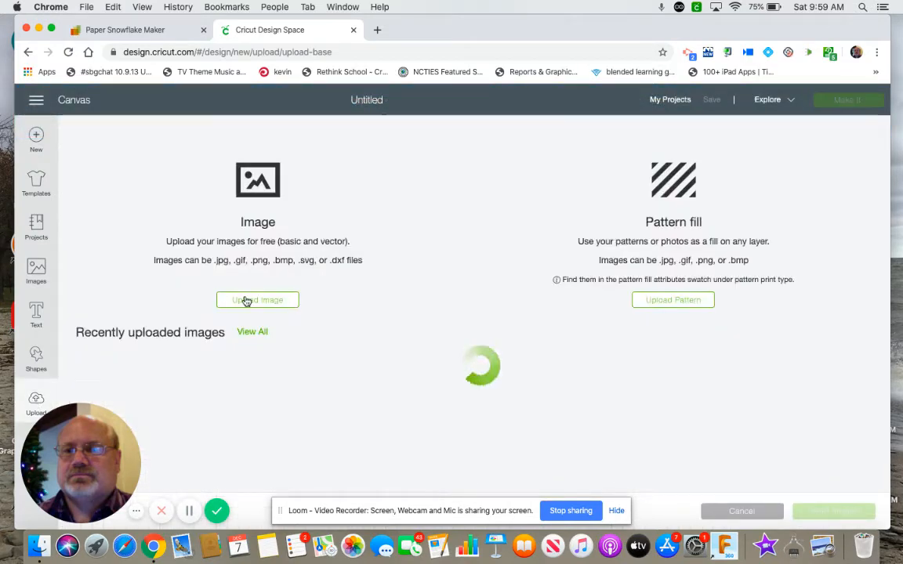
left_click(258, 300)
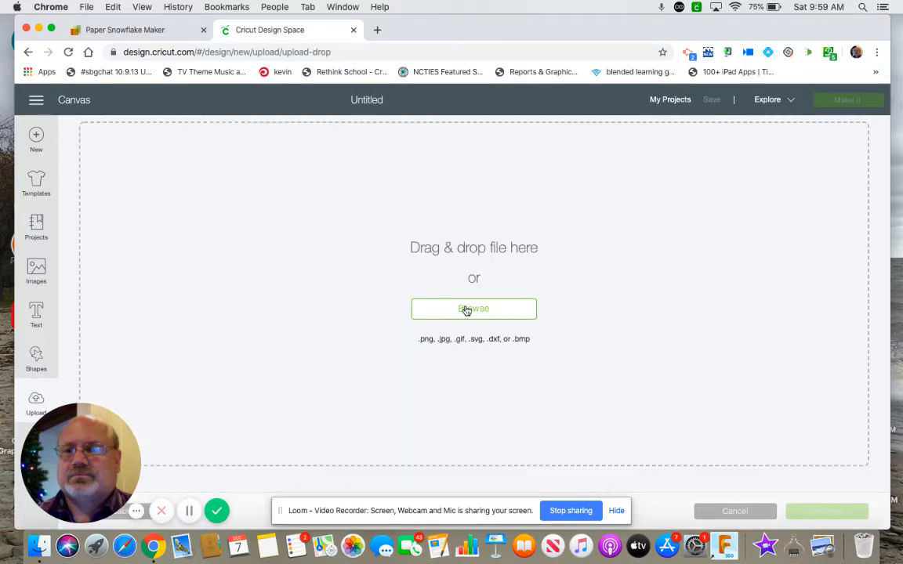
mouse_move(408, 353)
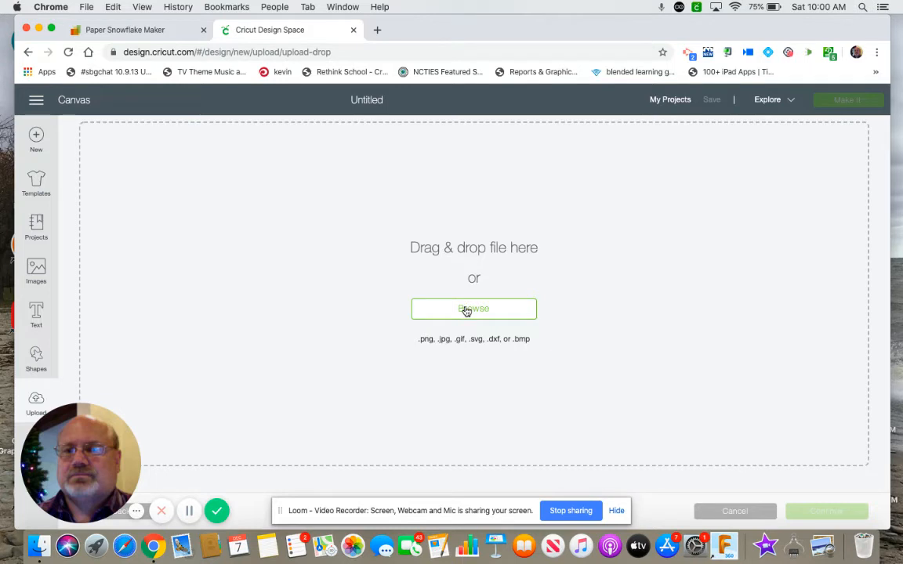
mouse_move(376, 198)
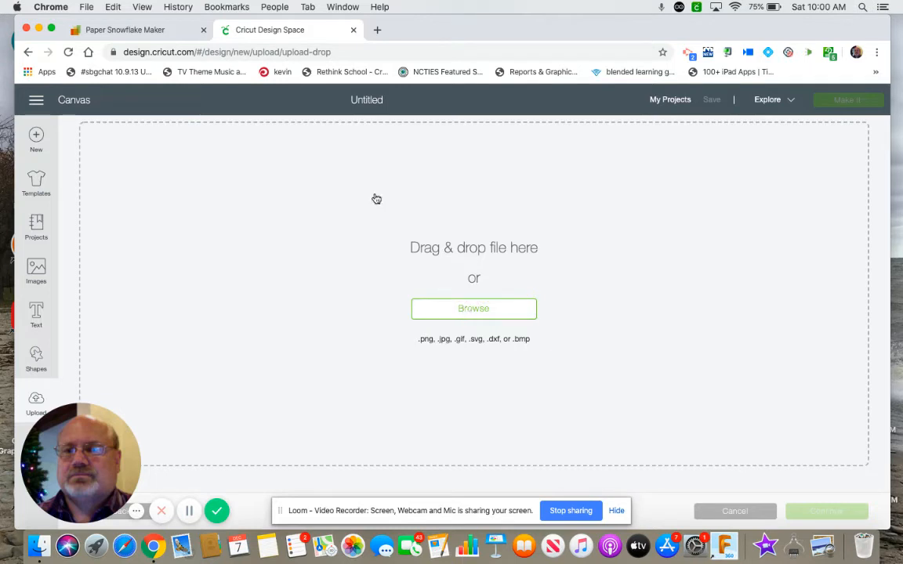
Step: Browse to and open 'Screen Shot 2019-12-07 at 9.59.36 AM' from the Desktop
left_click(474, 308)
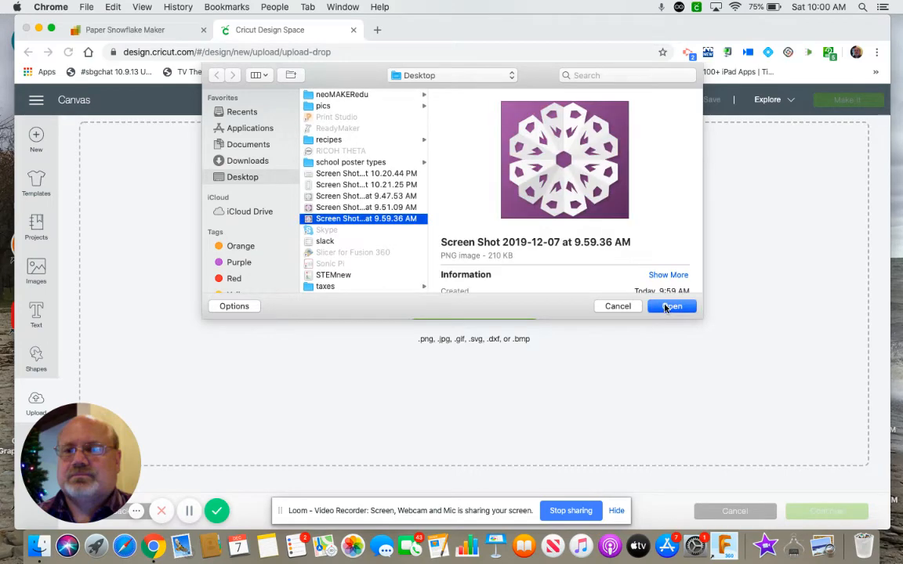
left_click(671, 306)
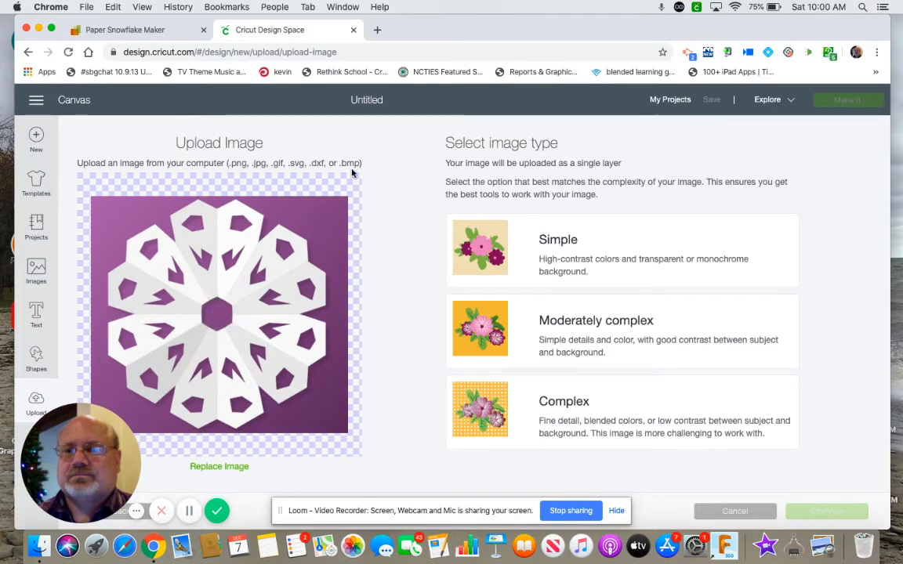
mouse_move(291, 317)
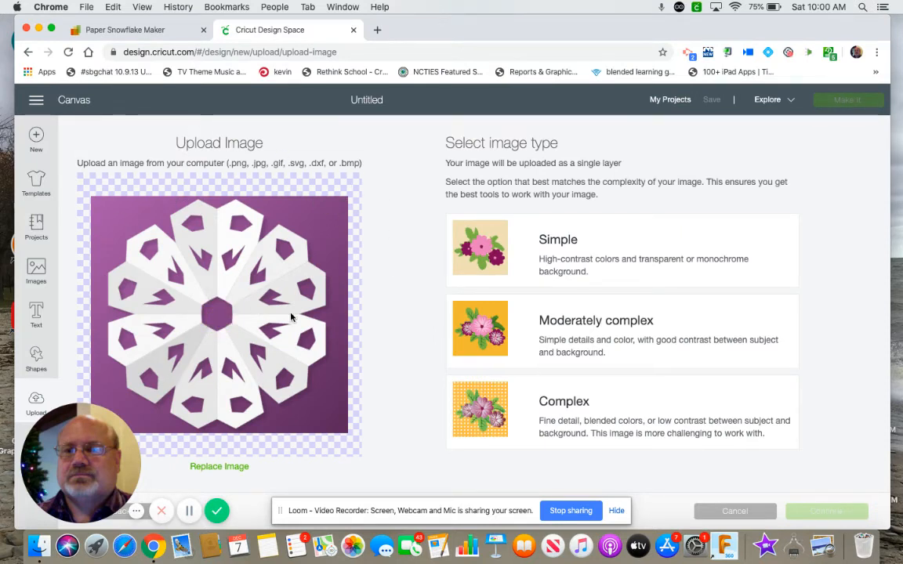
mouse_move(563, 249)
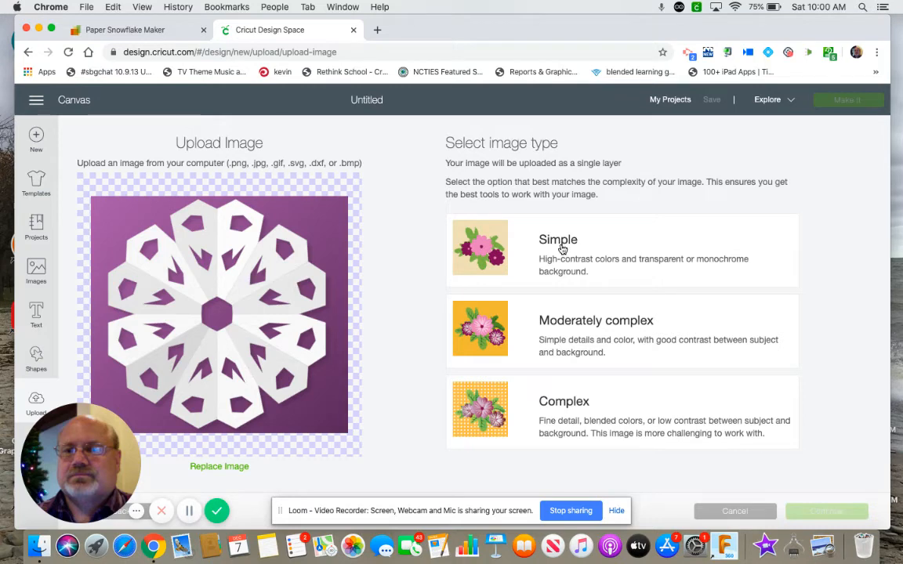
Step: Set the upload's image type to Simple and continue
left_click(622, 250)
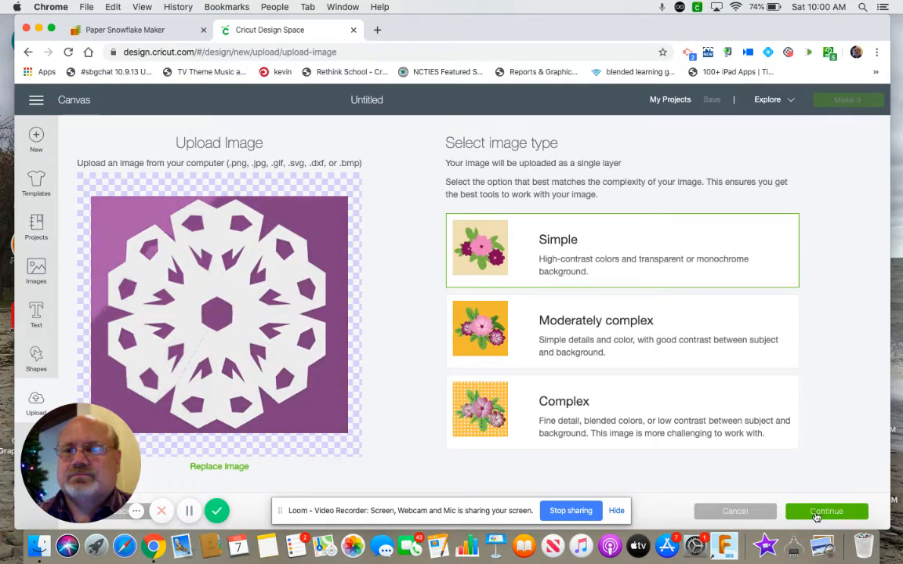
left_click(826, 512)
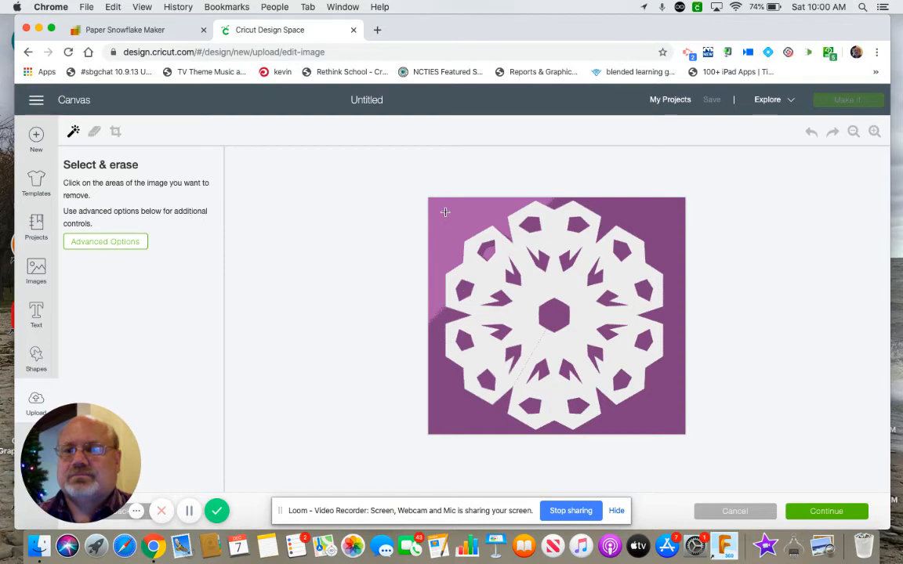
Step: Erase the purple background and the four filled holes with Select & erase, then continue
left_click(446, 212)
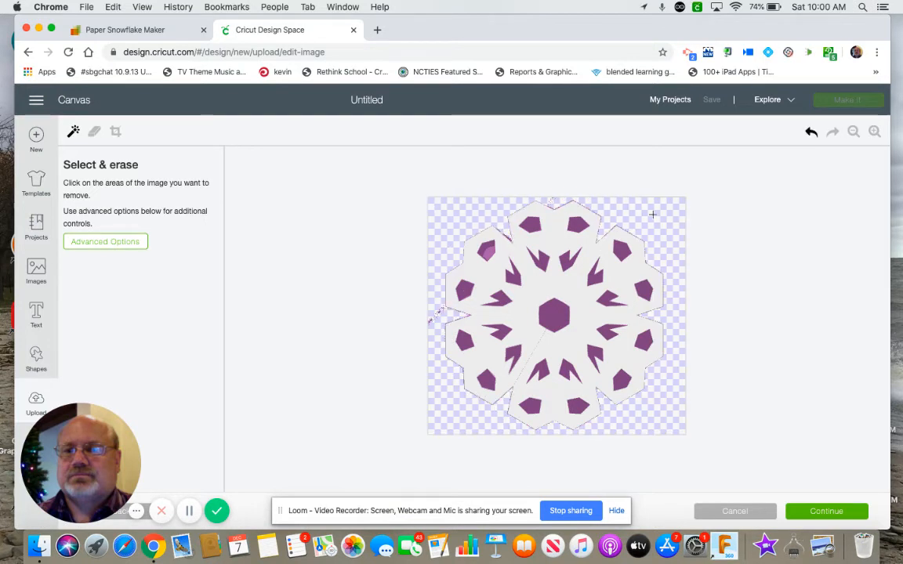
mouse_move(556, 314)
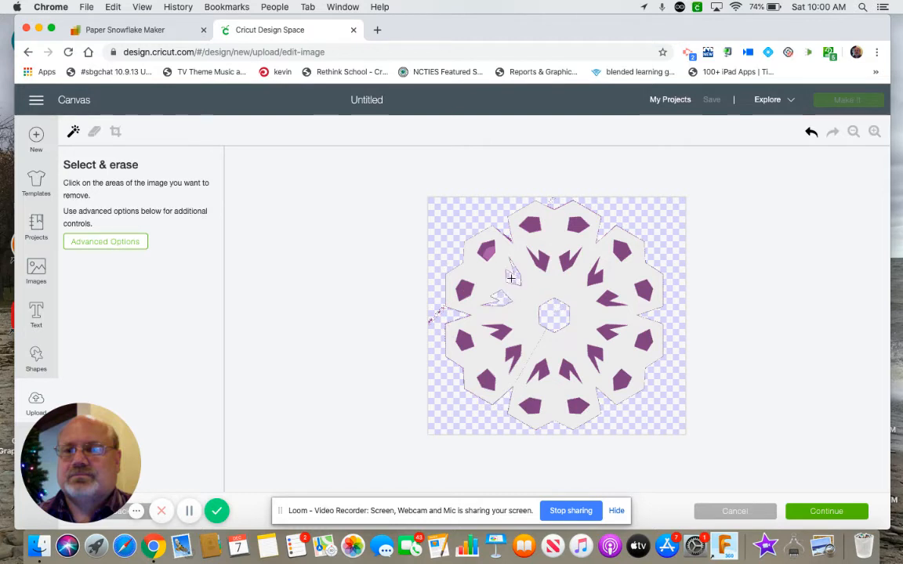
left_click(576, 269)
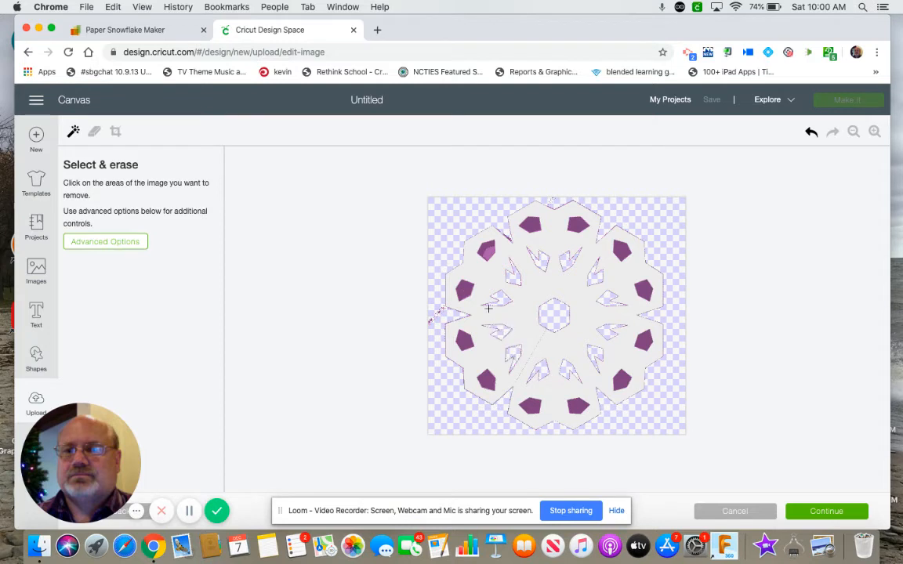
left_click(463, 290)
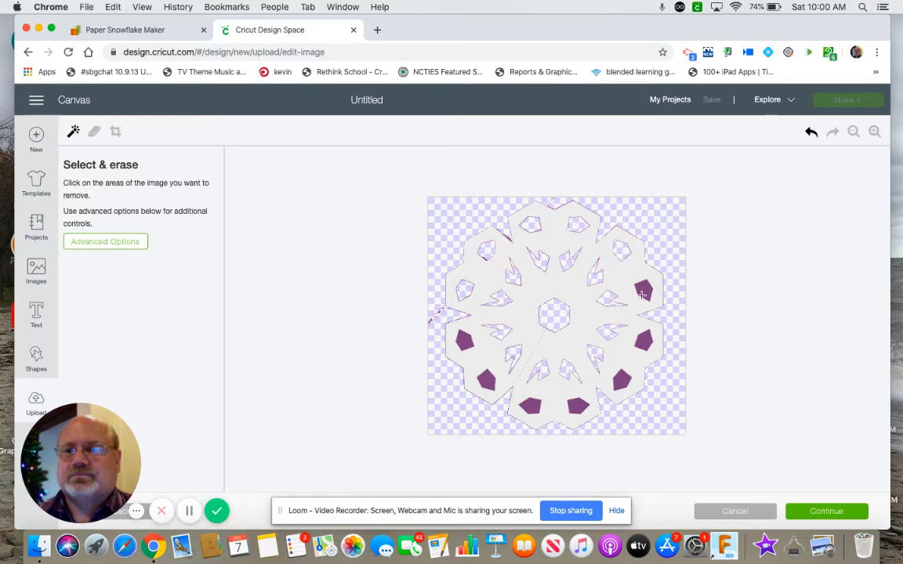
left_click(643, 291)
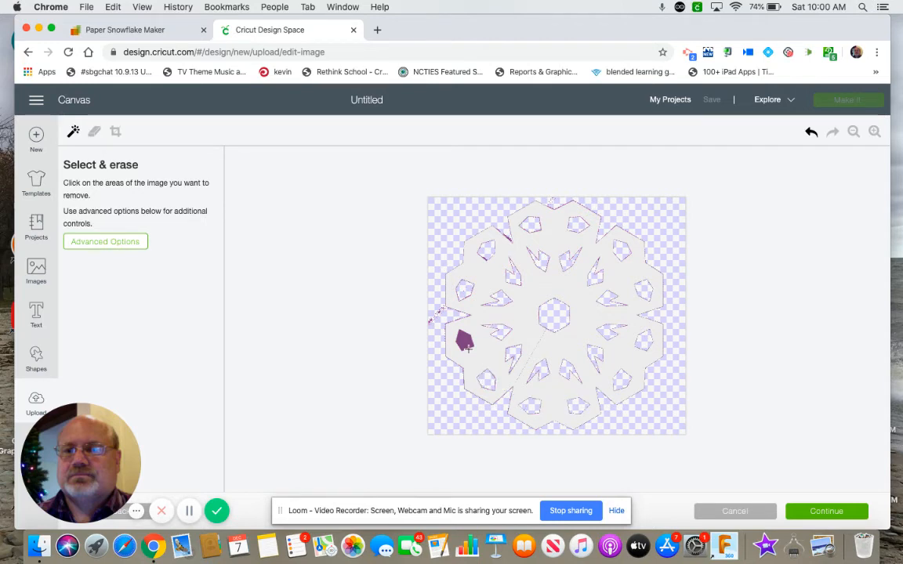
left_click(462, 341)
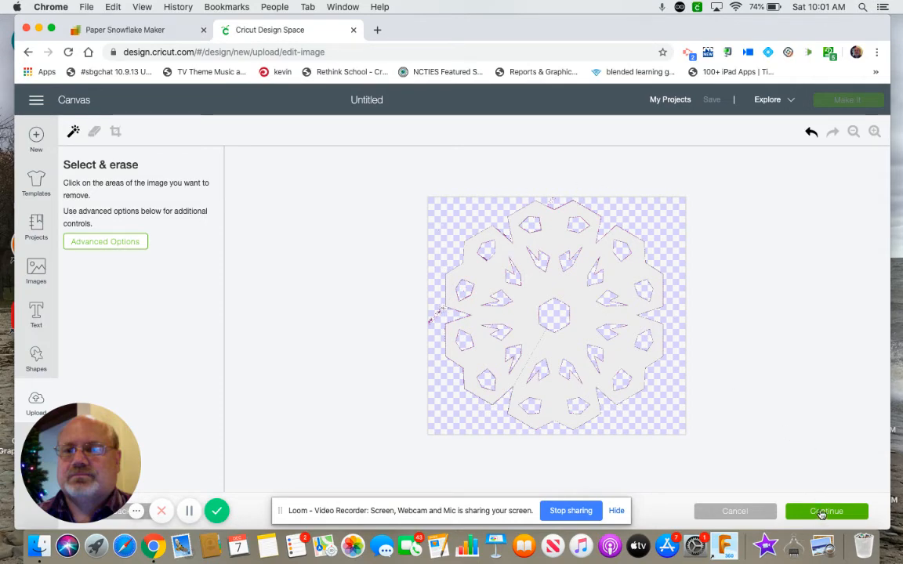
left_click(826, 511)
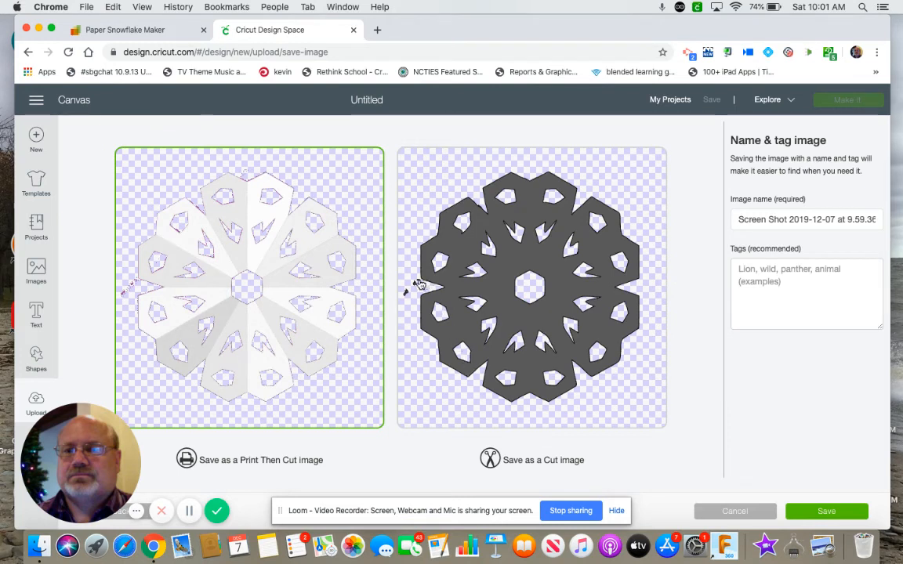
mouse_move(312, 467)
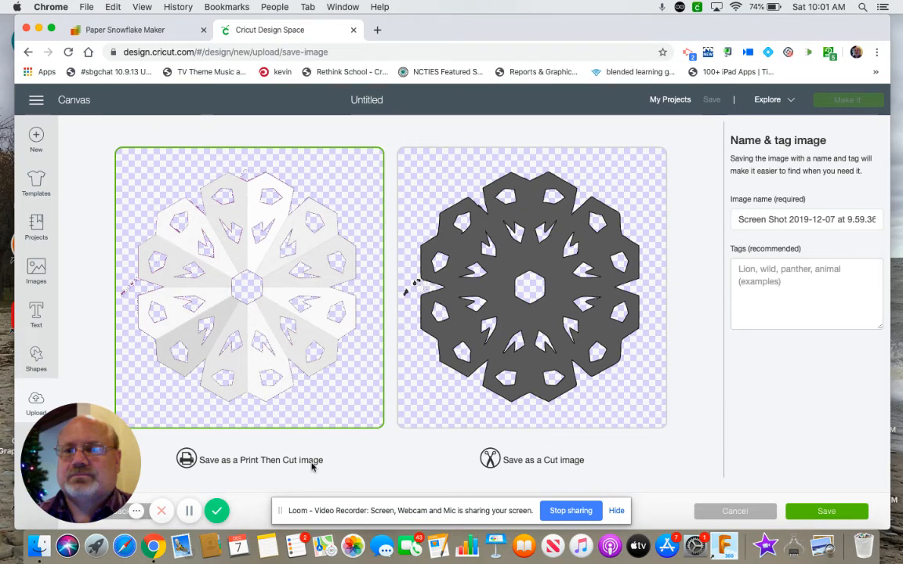
mouse_move(522, 409)
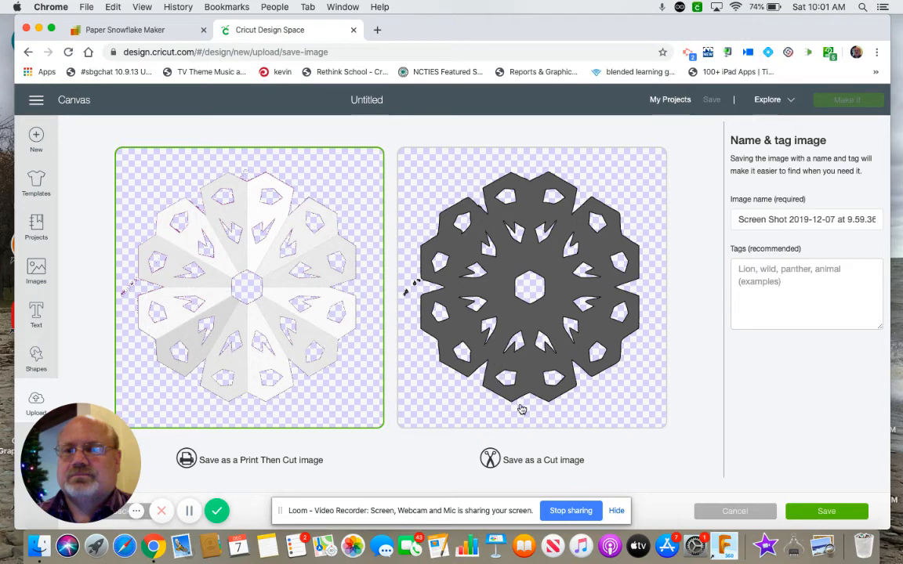
mouse_move(193, 490)
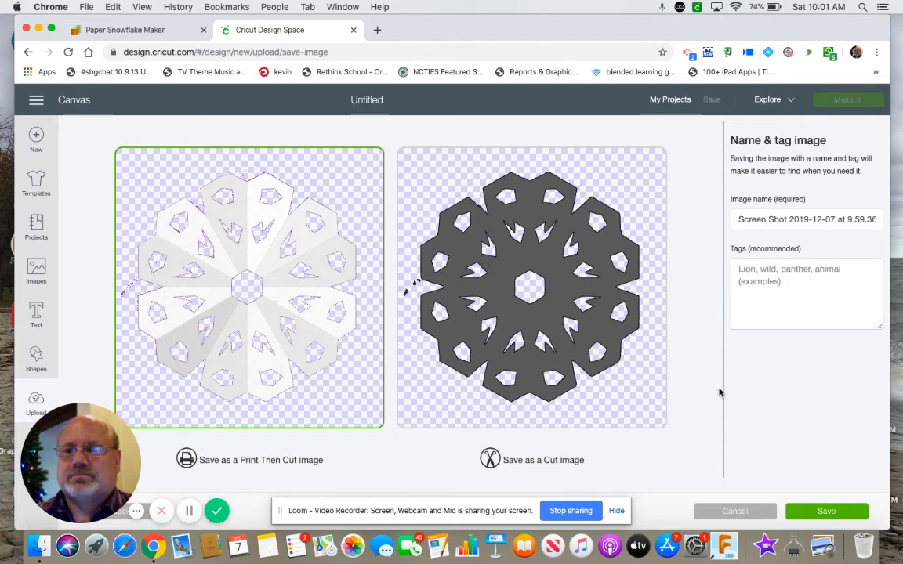
Step: Save the snowflake as a Print Then Cut image under its default name
left_click(826, 511)
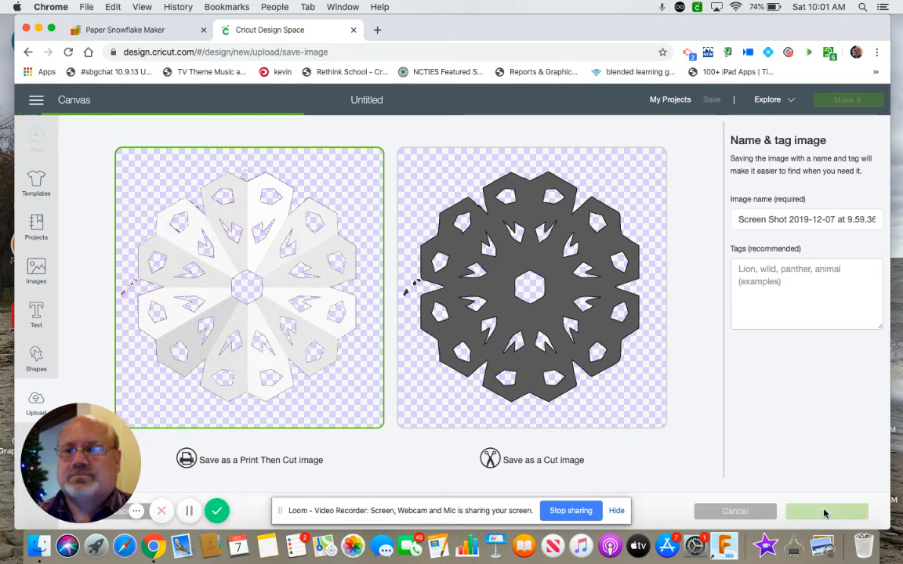
Step: Insert the recently uploaded snowflake thumbnail onto the canvas
left_click(827, 511)
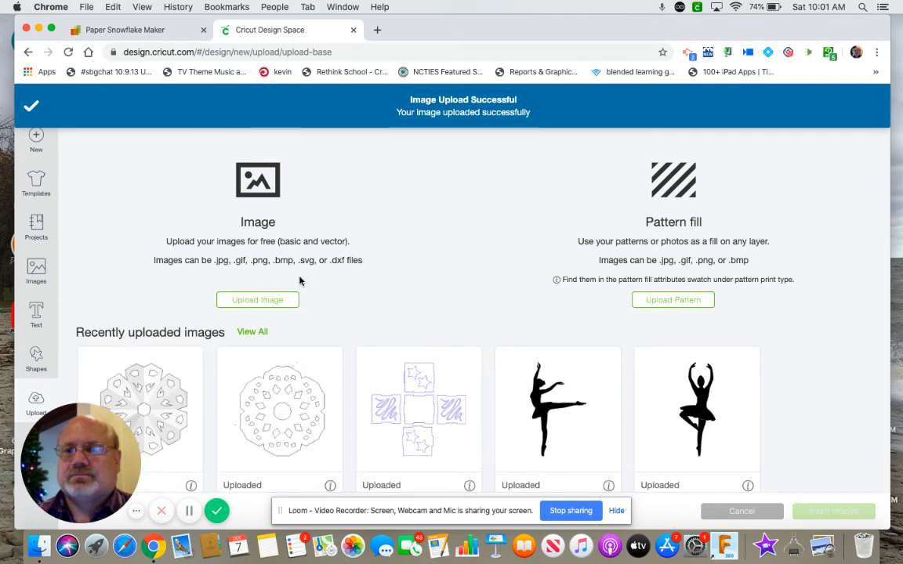
left_click(139, 408)
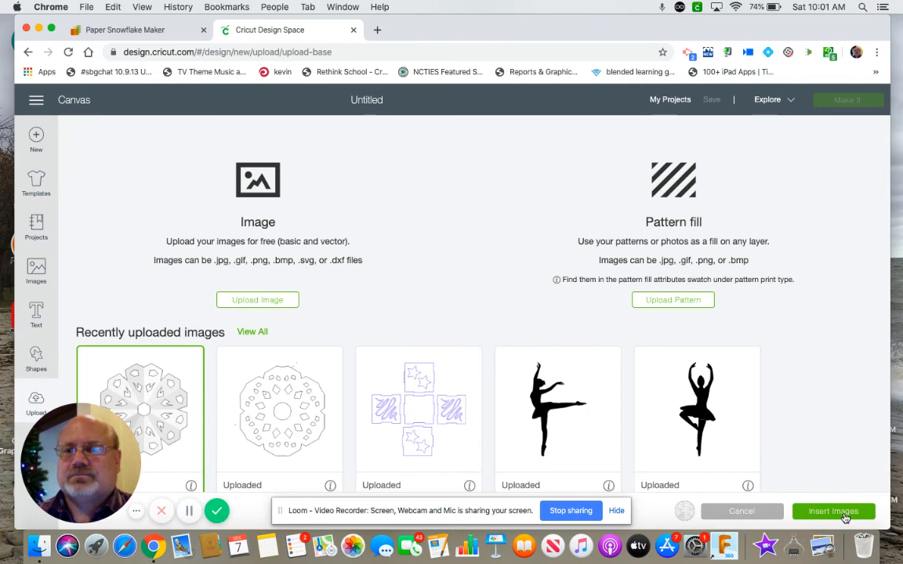
left_click(832, 511)
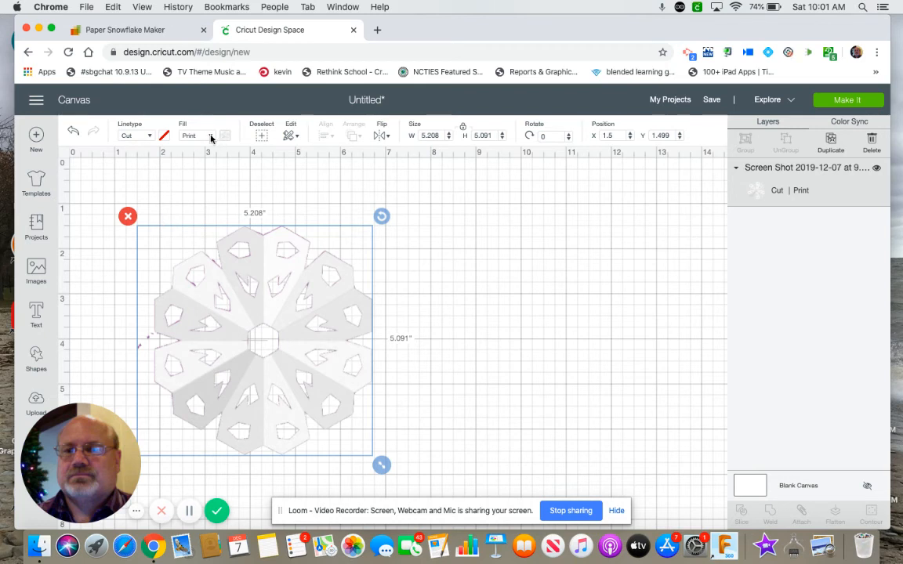
Step: Change the snowflake layer's Fill from Print to No Fill
left_click(196, 136)
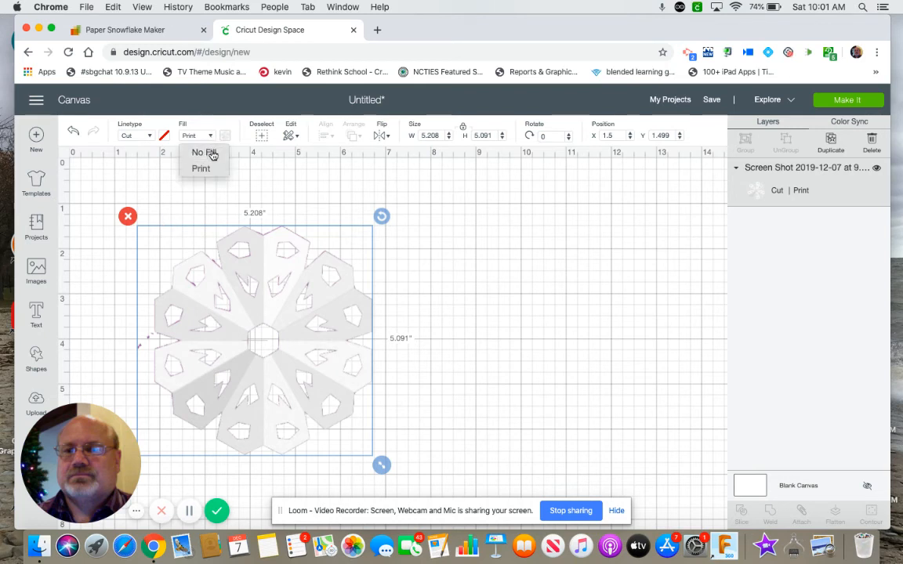
left_click(205, 152)
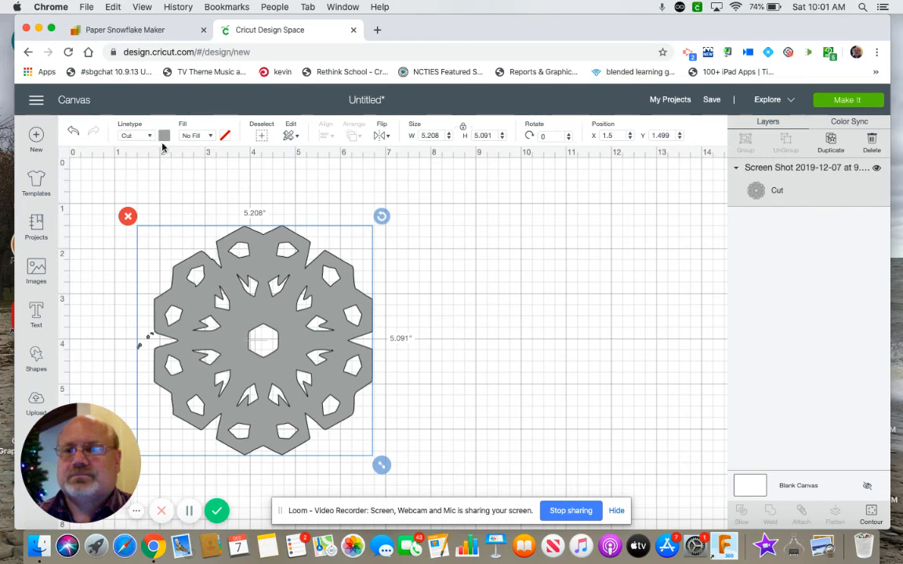
mouse_move(252, 283)
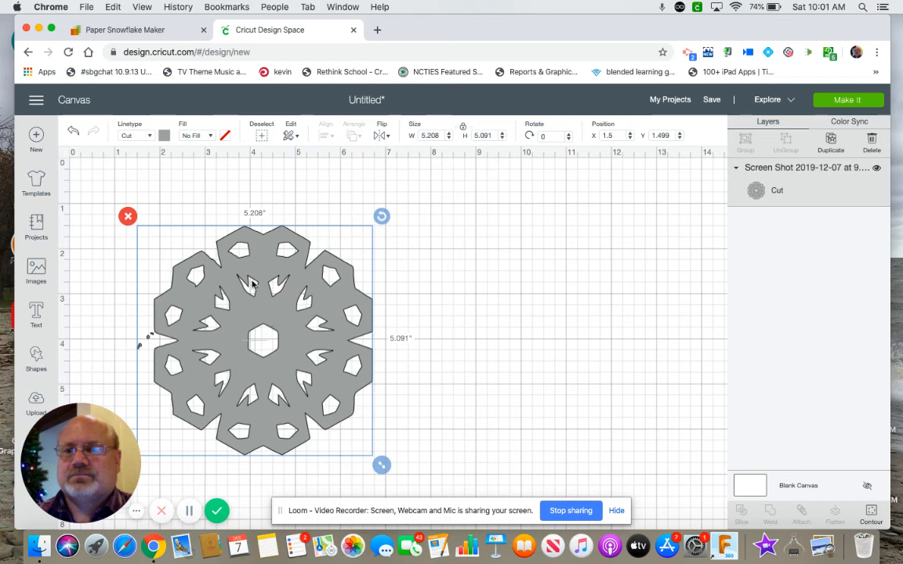
mouse_move(210, 235)
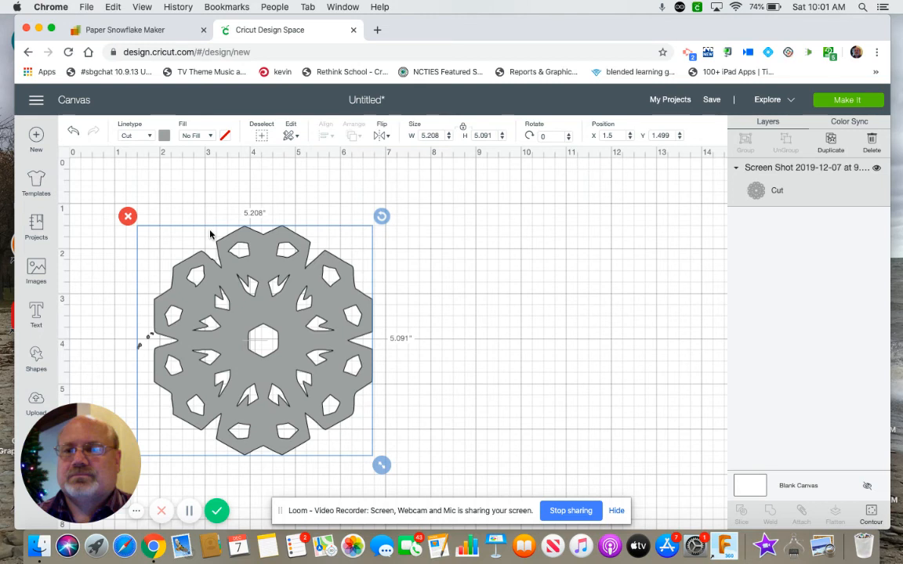
mouse_move(250, 212)
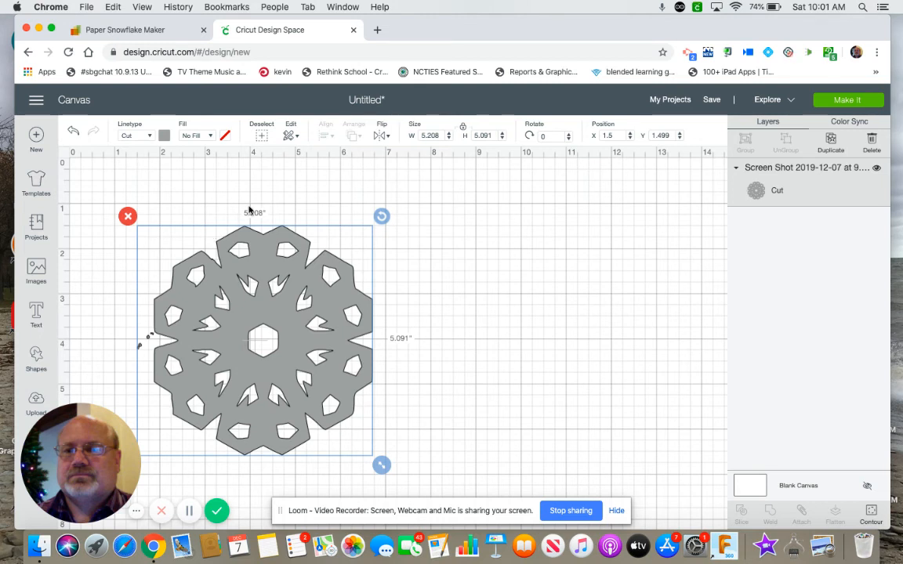
mouse_move(311, 224)
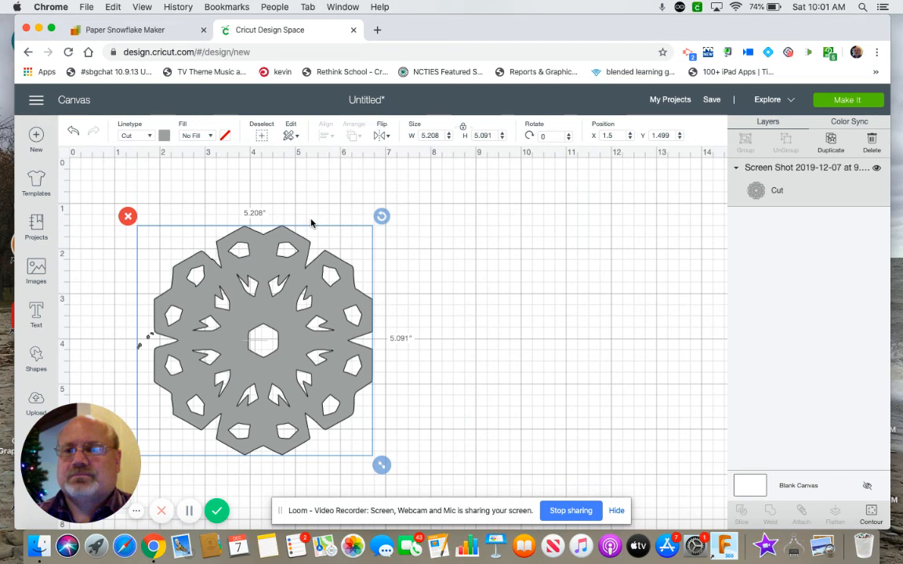
mouse_move(350, 221)
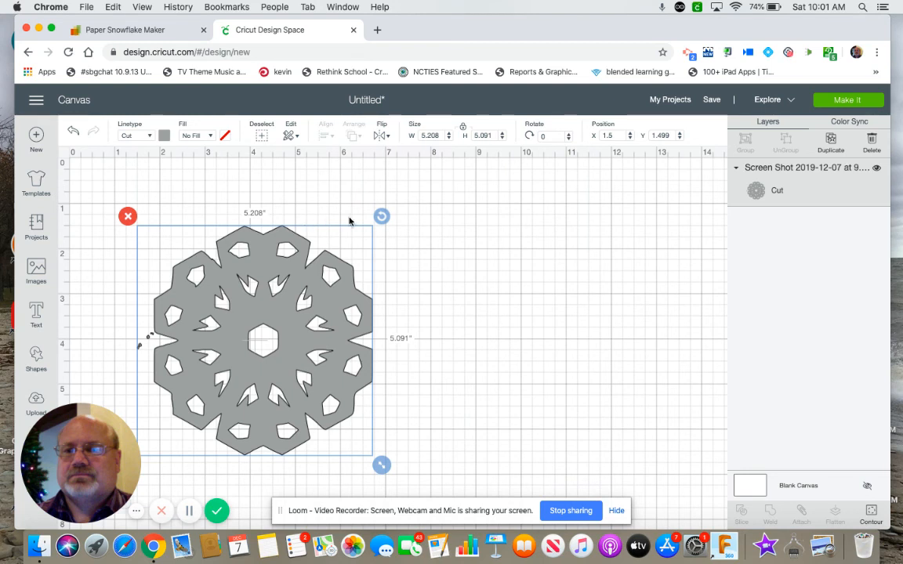
mouse_move(473, 239)
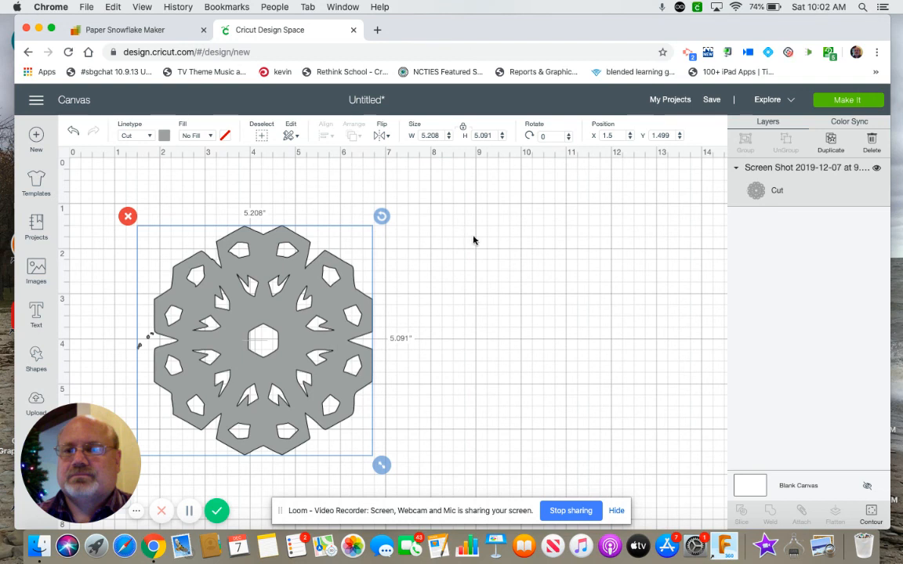
mouse_move(239, 318)
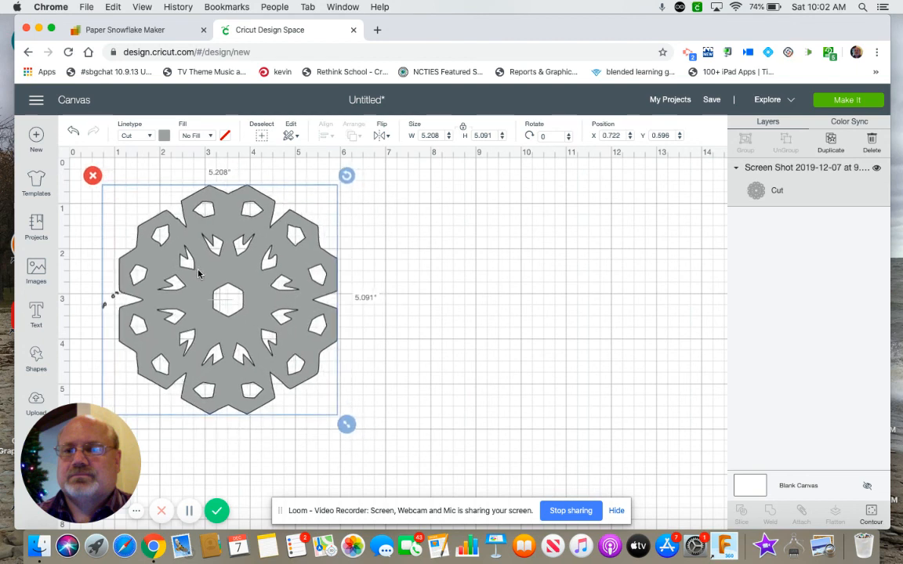
mouse_move(417, 306)
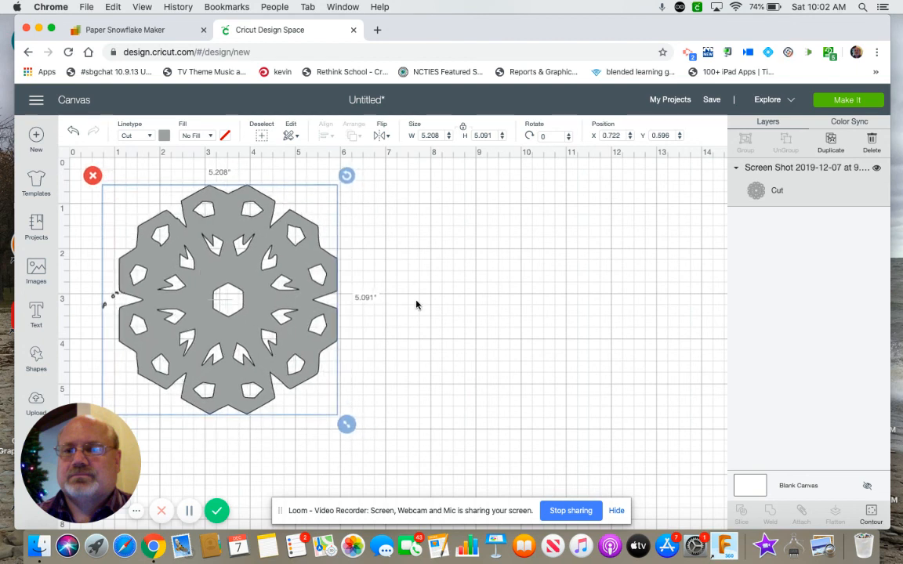
mouse_move(475, 301)
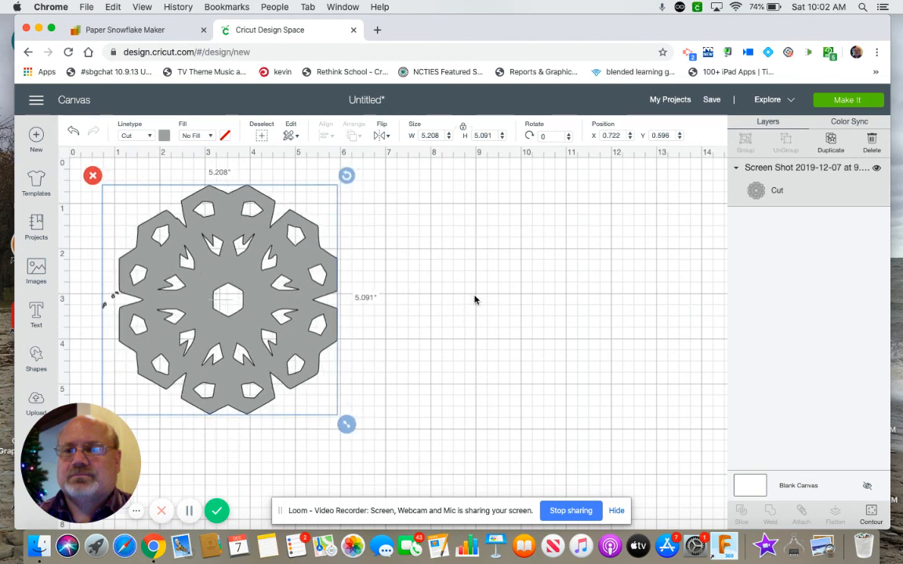
mouse_move(519, 308)
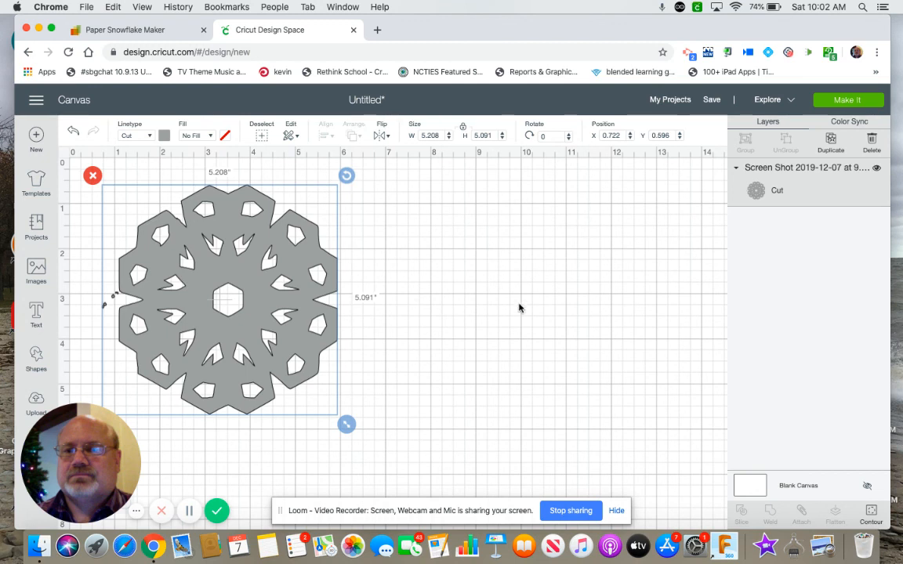
mouse_move(207, 471)
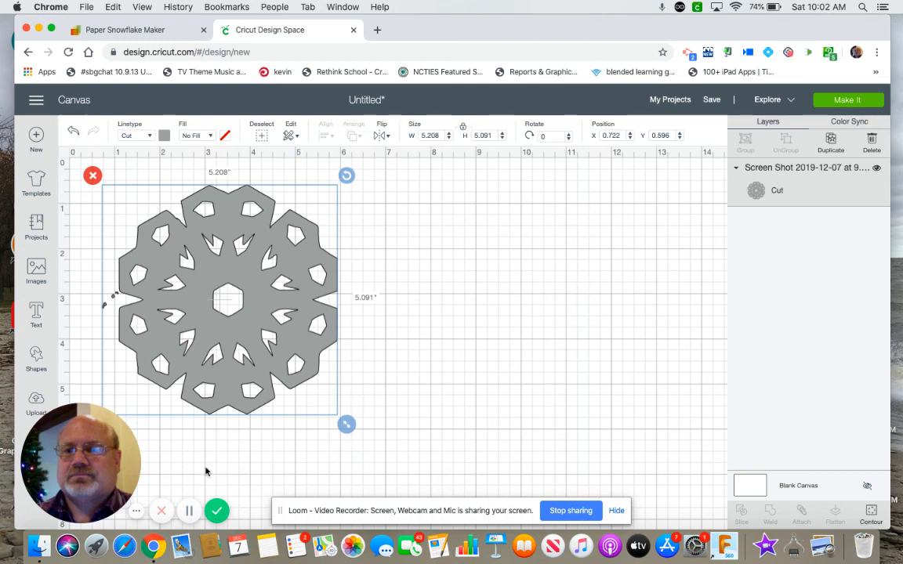